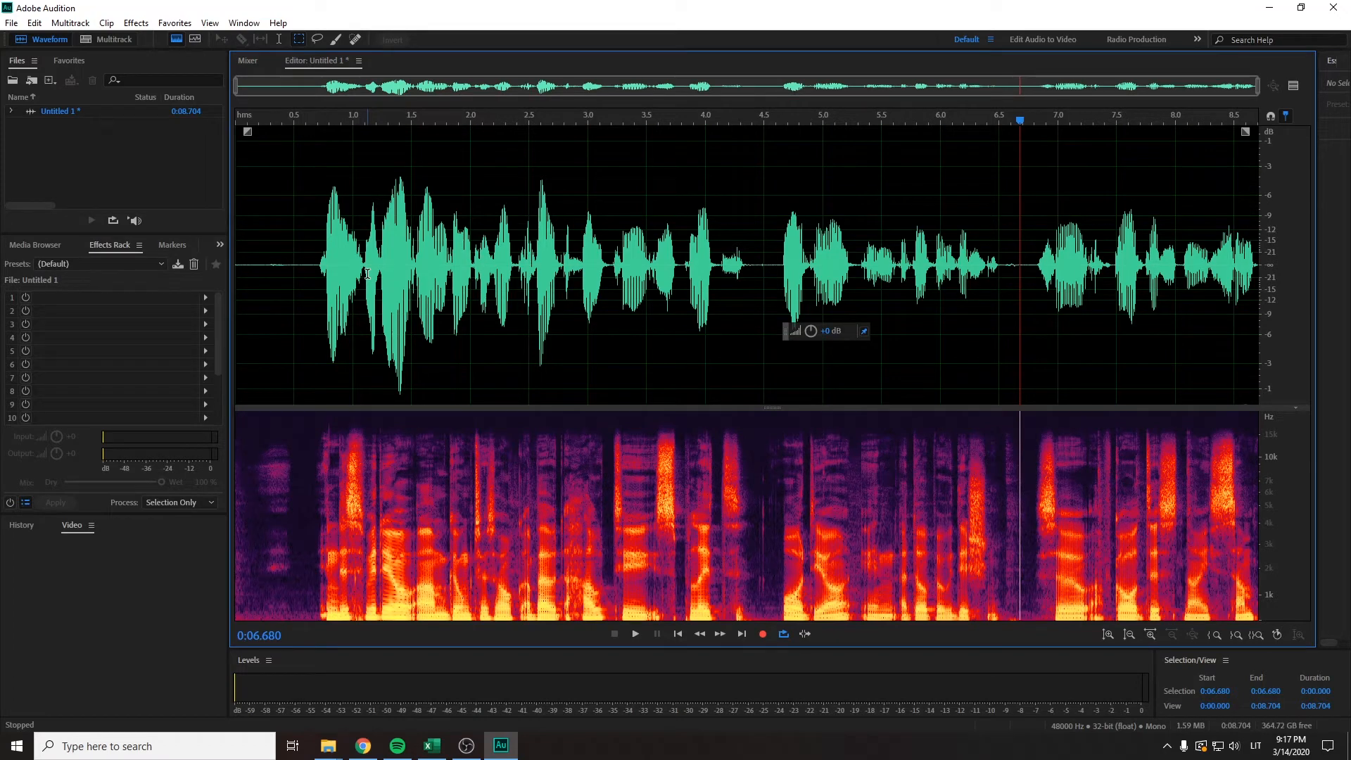
mouse_move(748, 168)
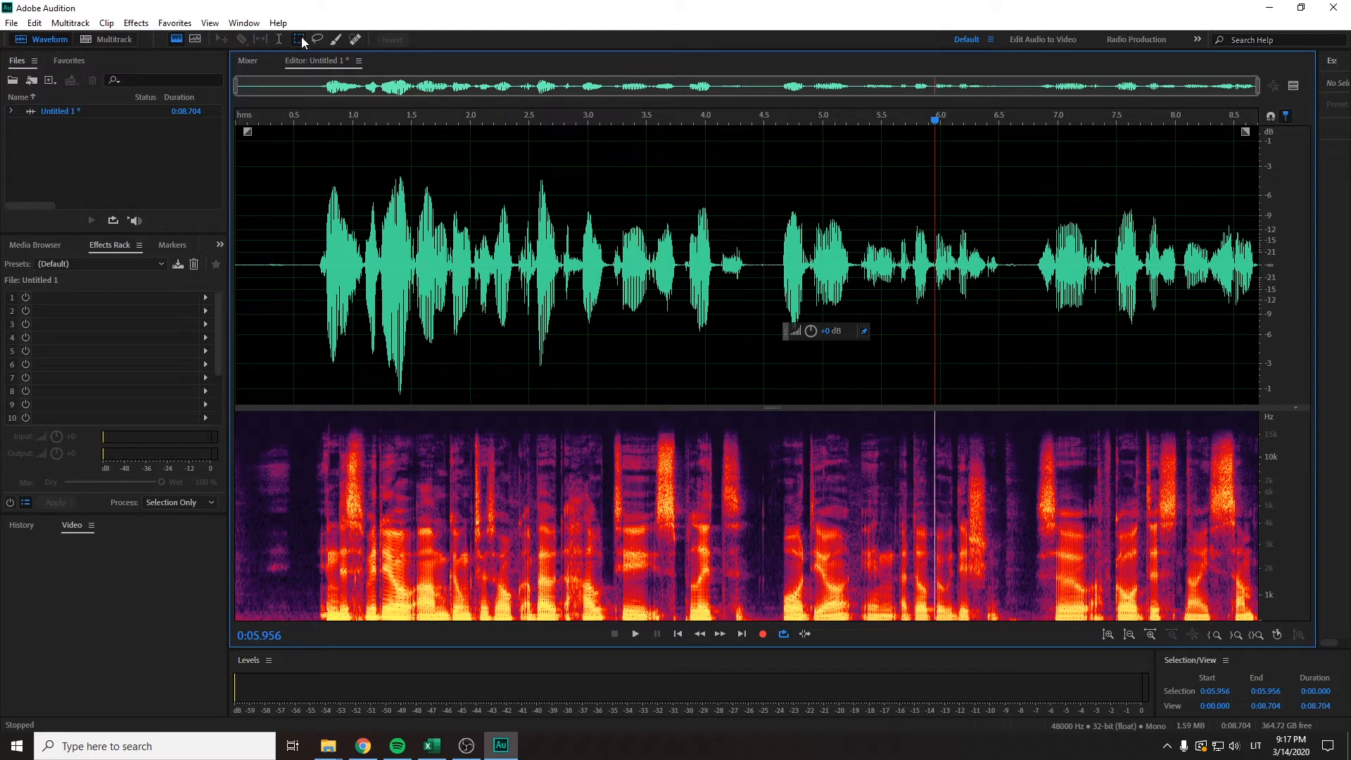
mouse_move(297, 39)
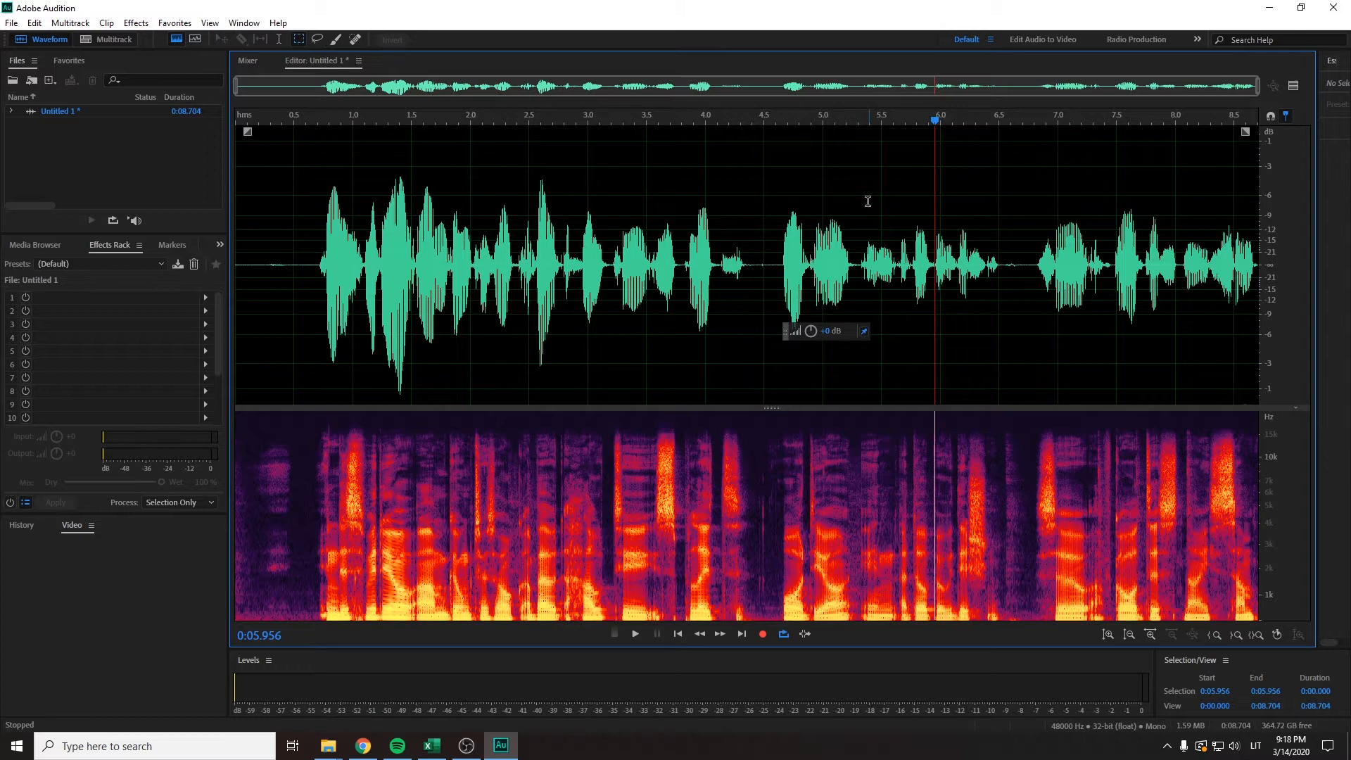
mouse_move(1111, 309)
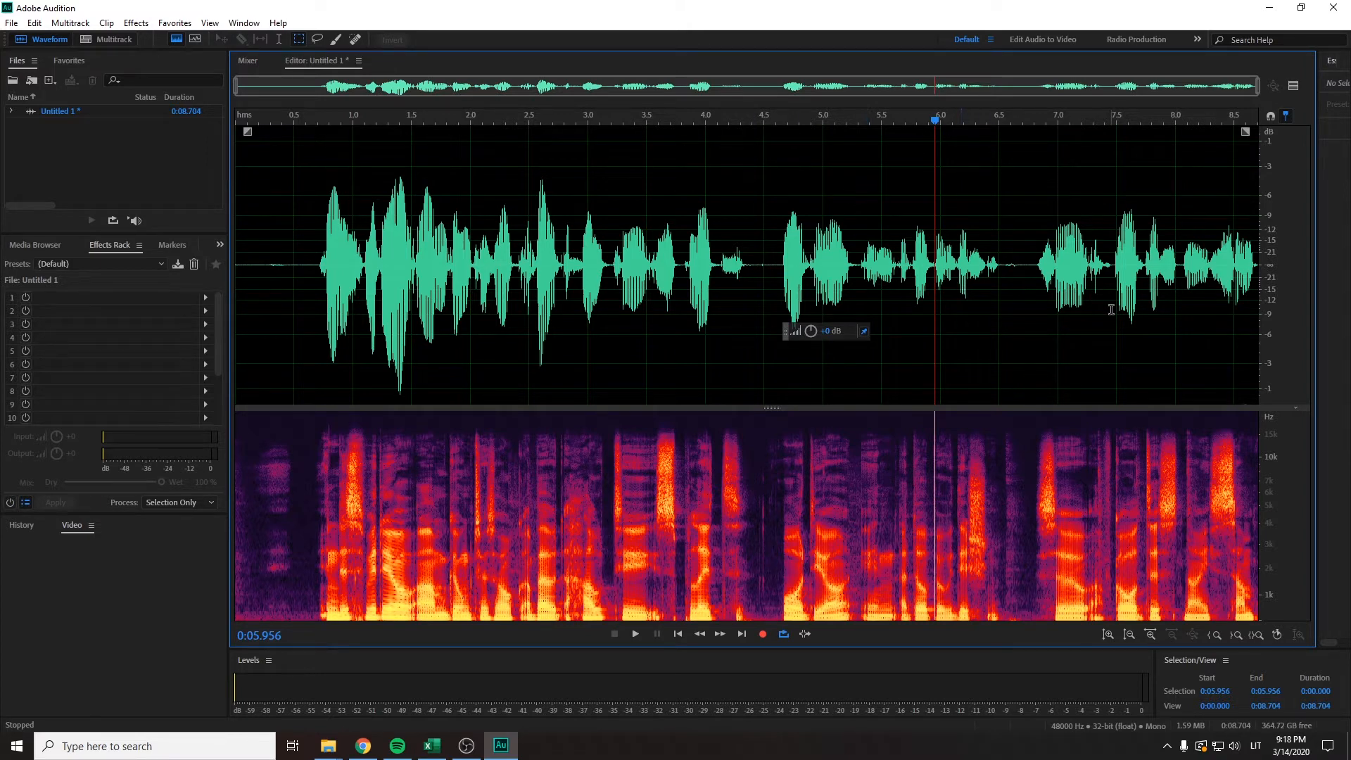
- Select the speech from about 4.4 to 6.8 seconds in the spectrogram and delete it, leaving silence
drag(905, 258, 1020, 258)
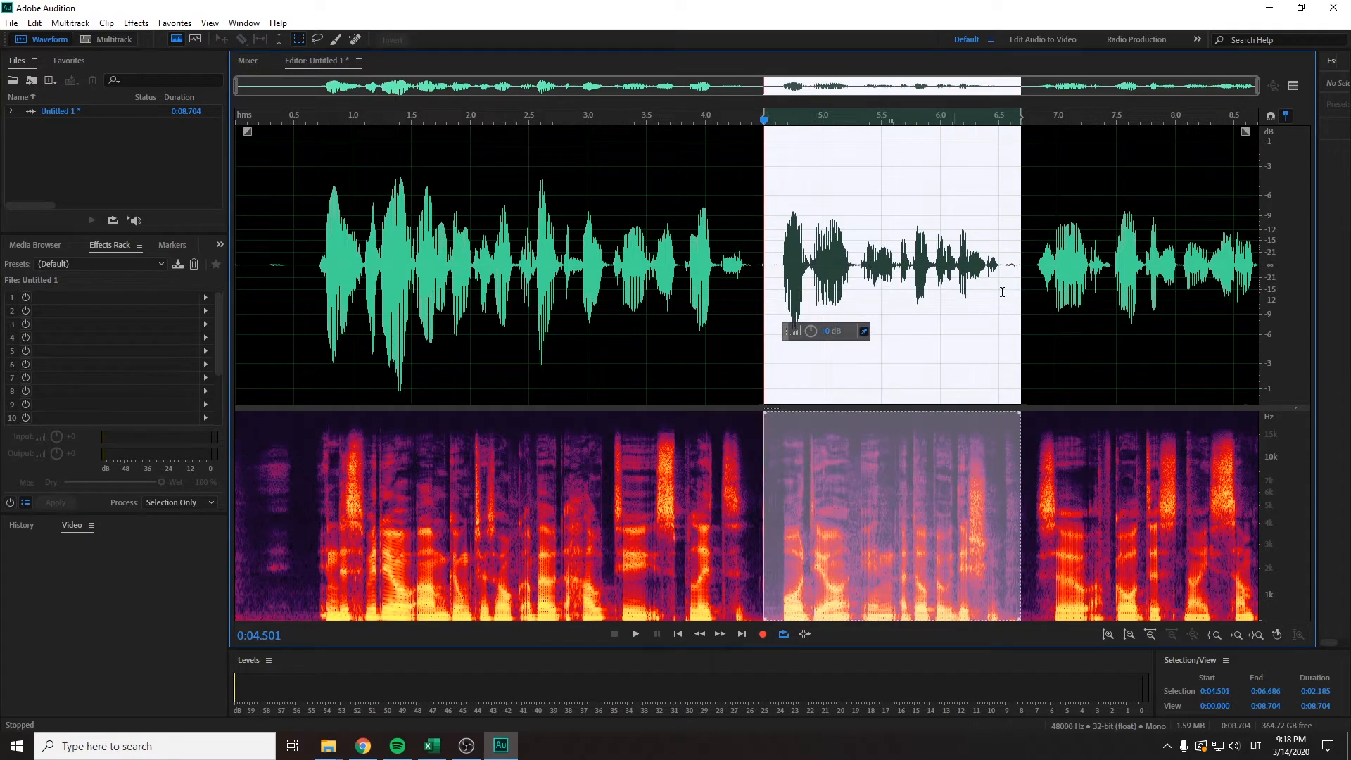
mouse_move(778, 268)
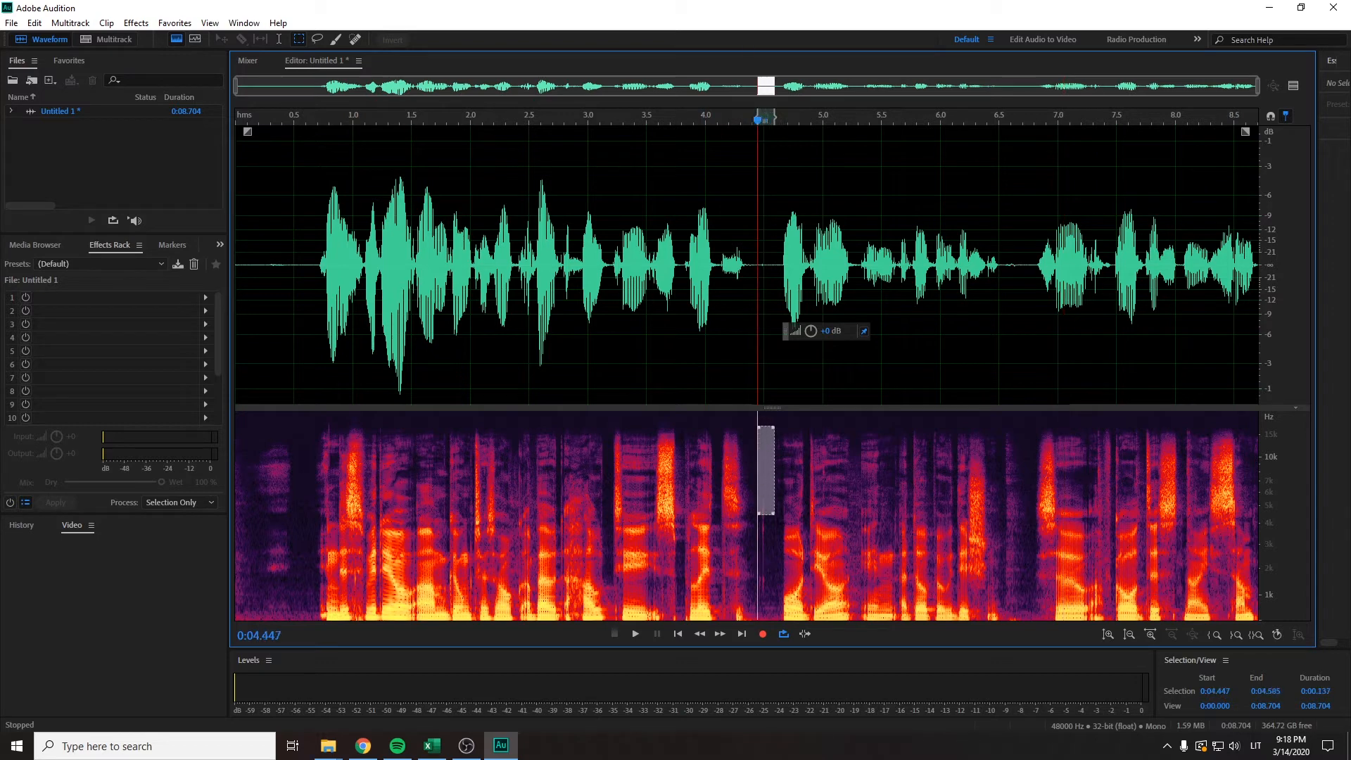
drag(756, 430, 1025, 634)
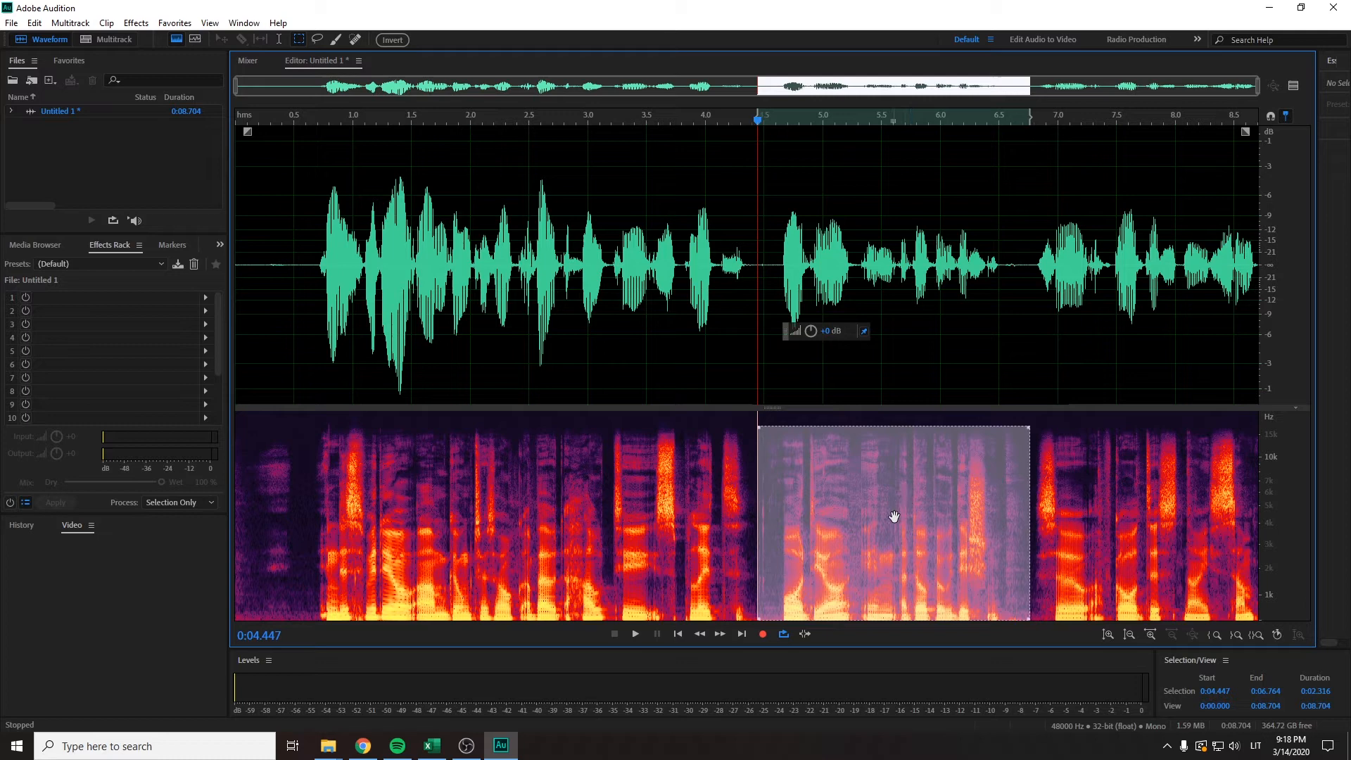
mouse_move(630, 215)
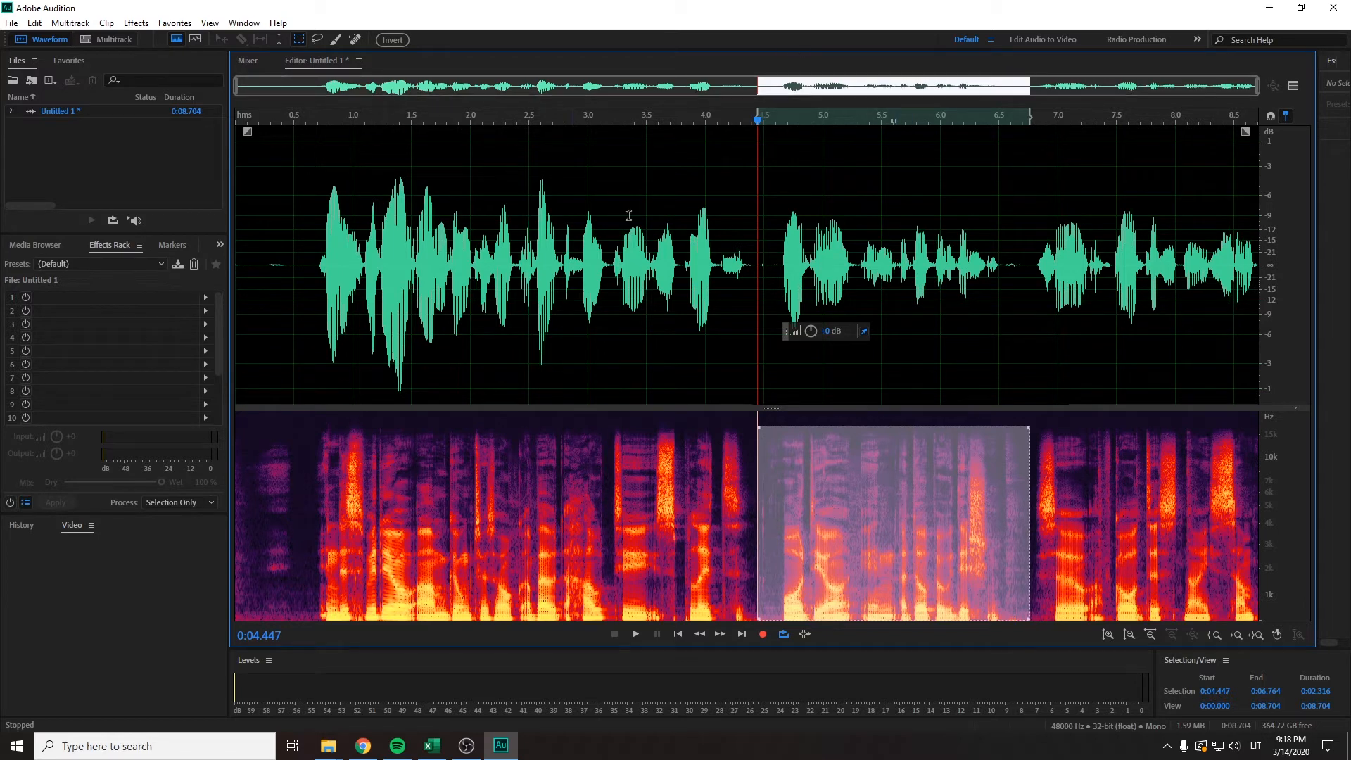
key(Delete)
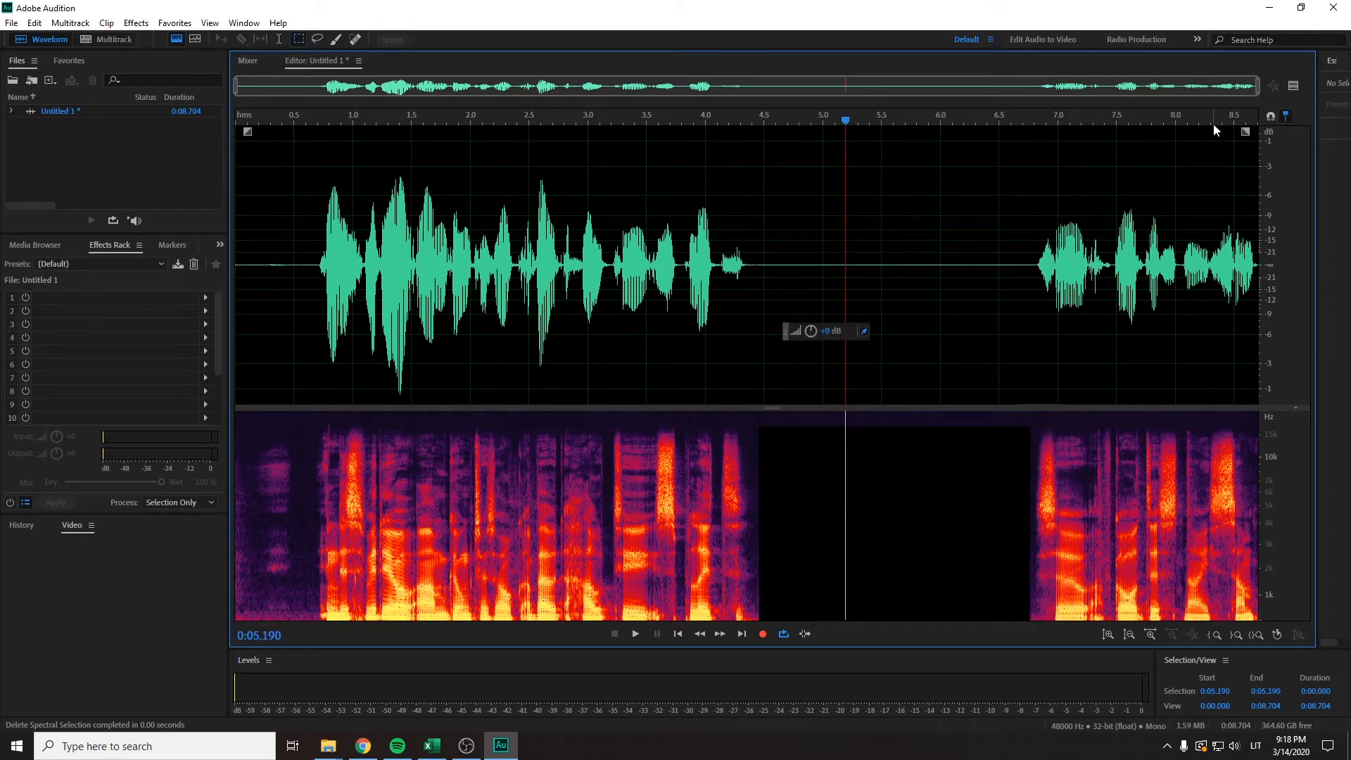
mouse_move(693, 366)
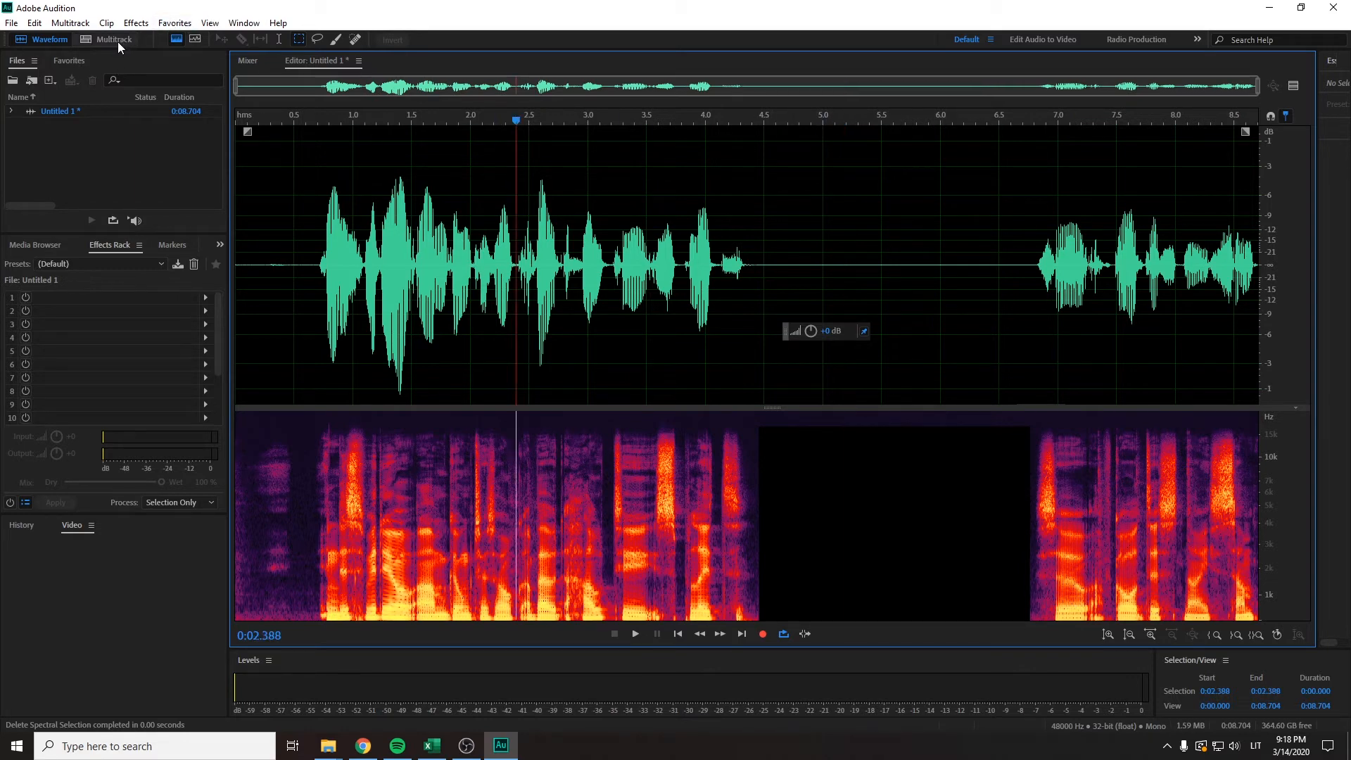
- Create a multitrack session named 'Untitled Session 5' without overwriting the existing session file
click(114, 39)
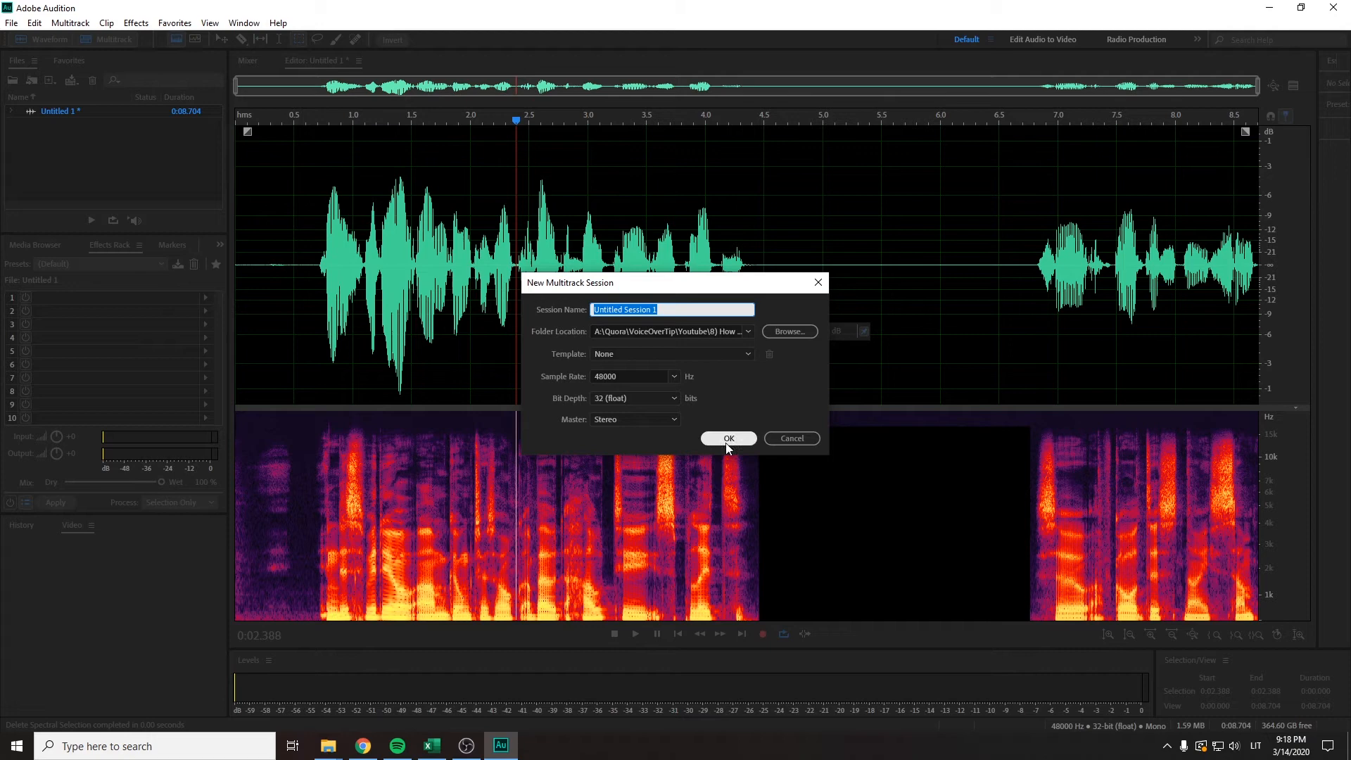
click(728, 439)
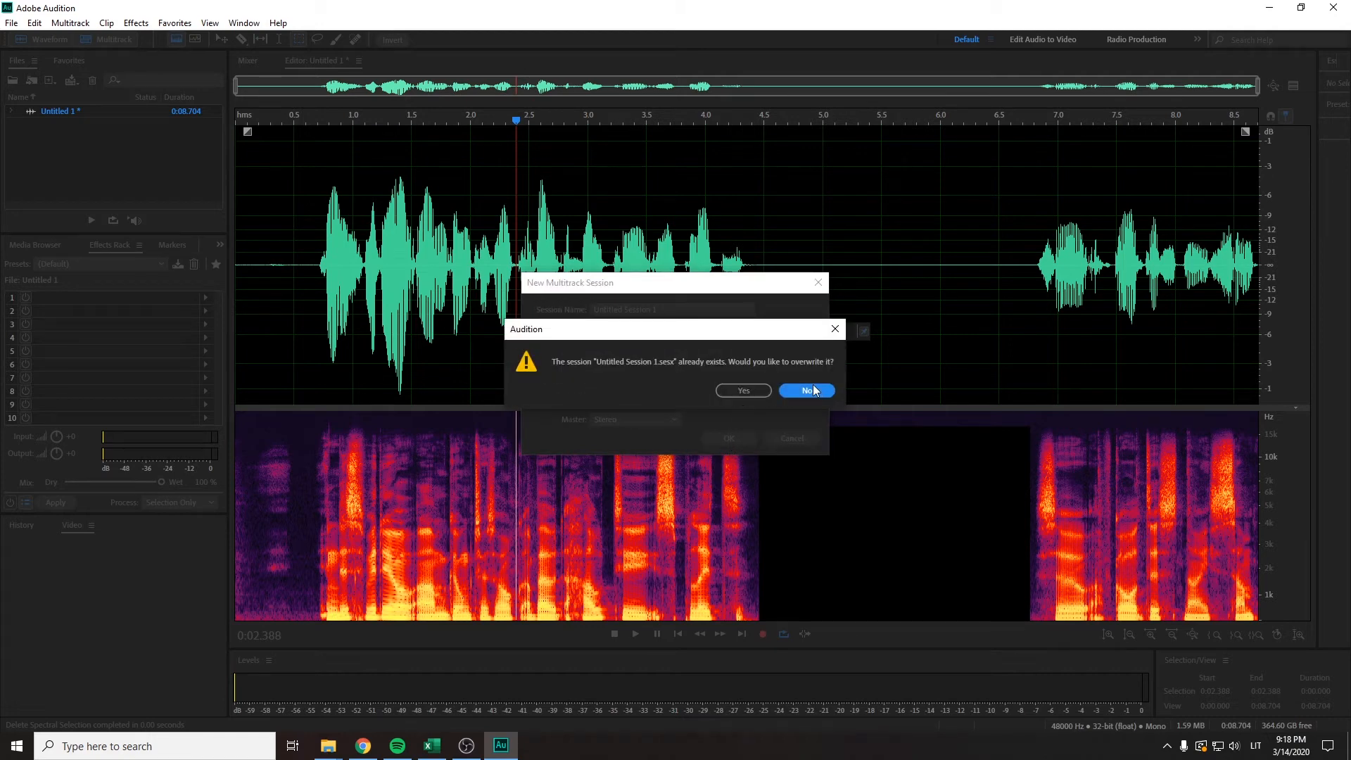
click(807, 391)
text(5)
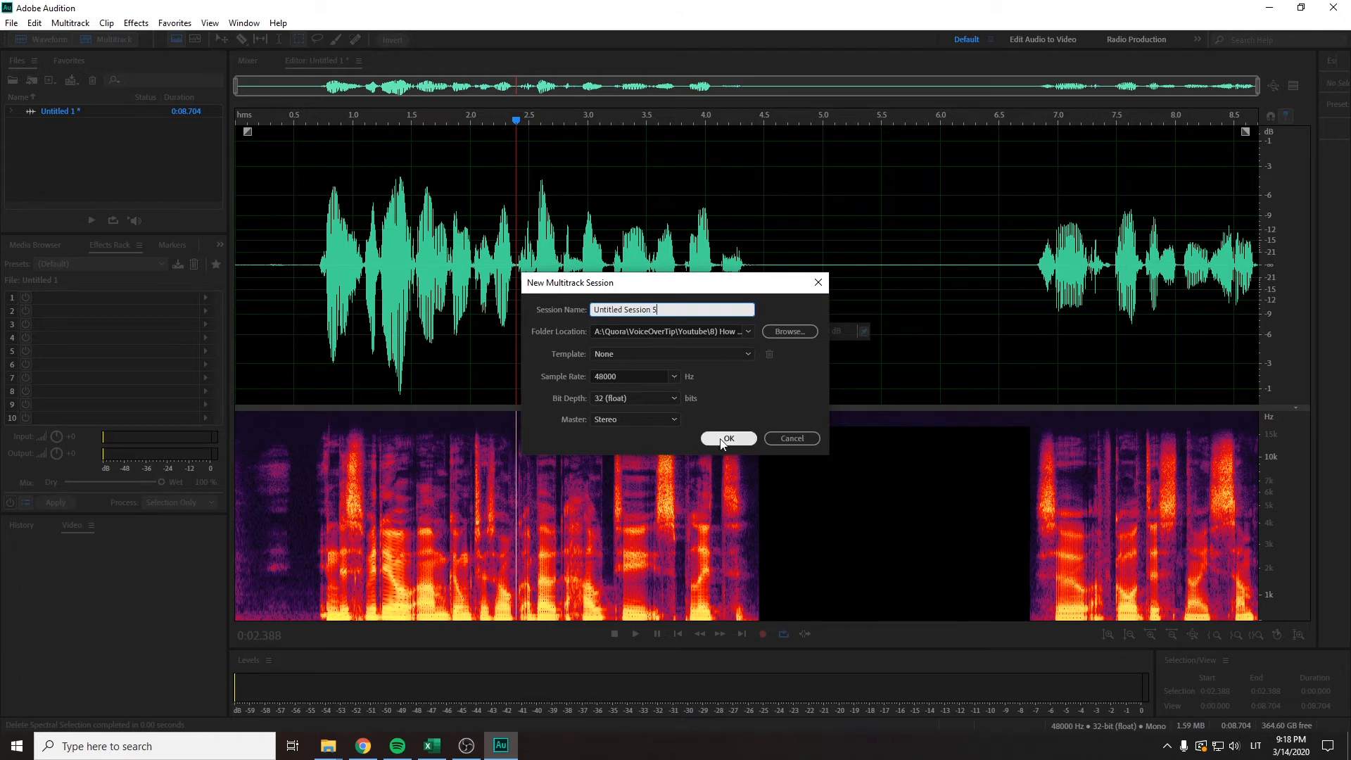
click(728, 438)
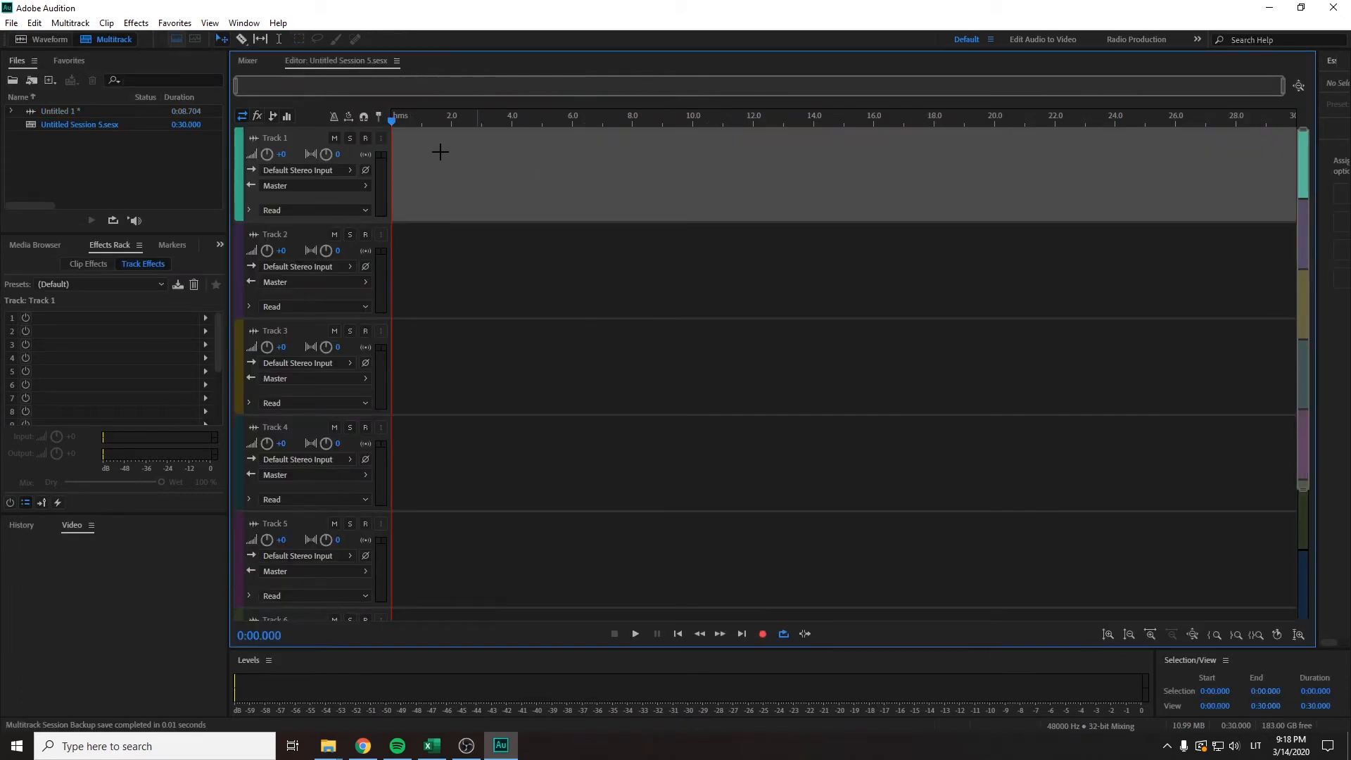
- Insert the Untitled 1 recording at the start of Track 1 and select the clip
right_click(440, 152)
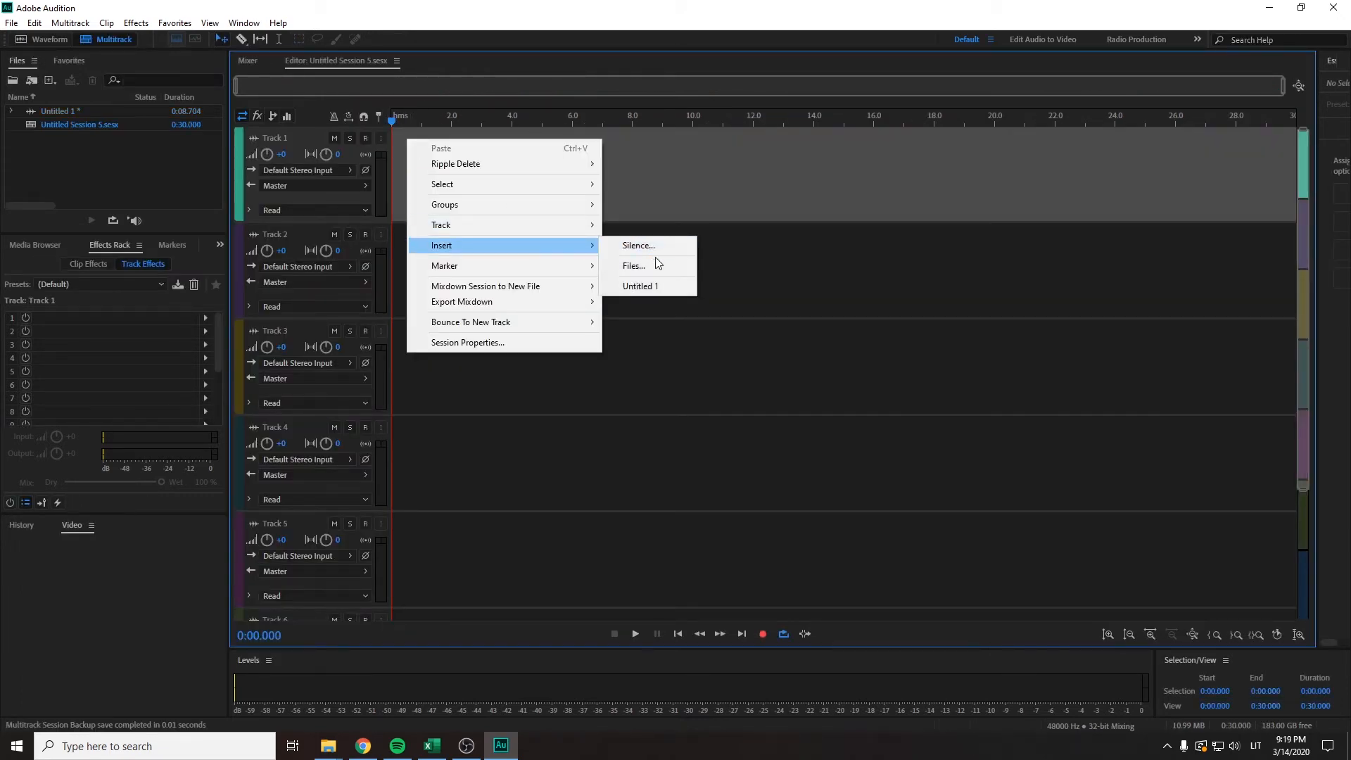
click(640, 286)
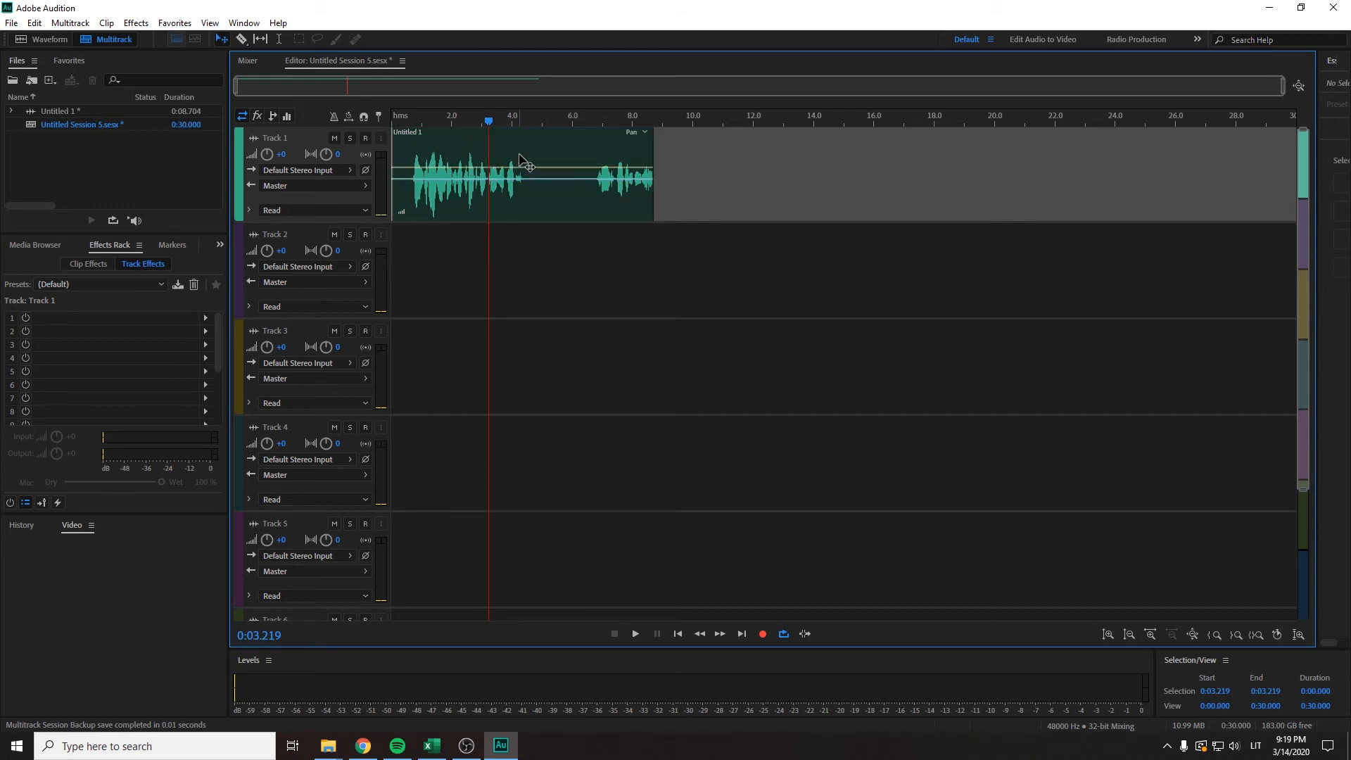
click(524, 165)
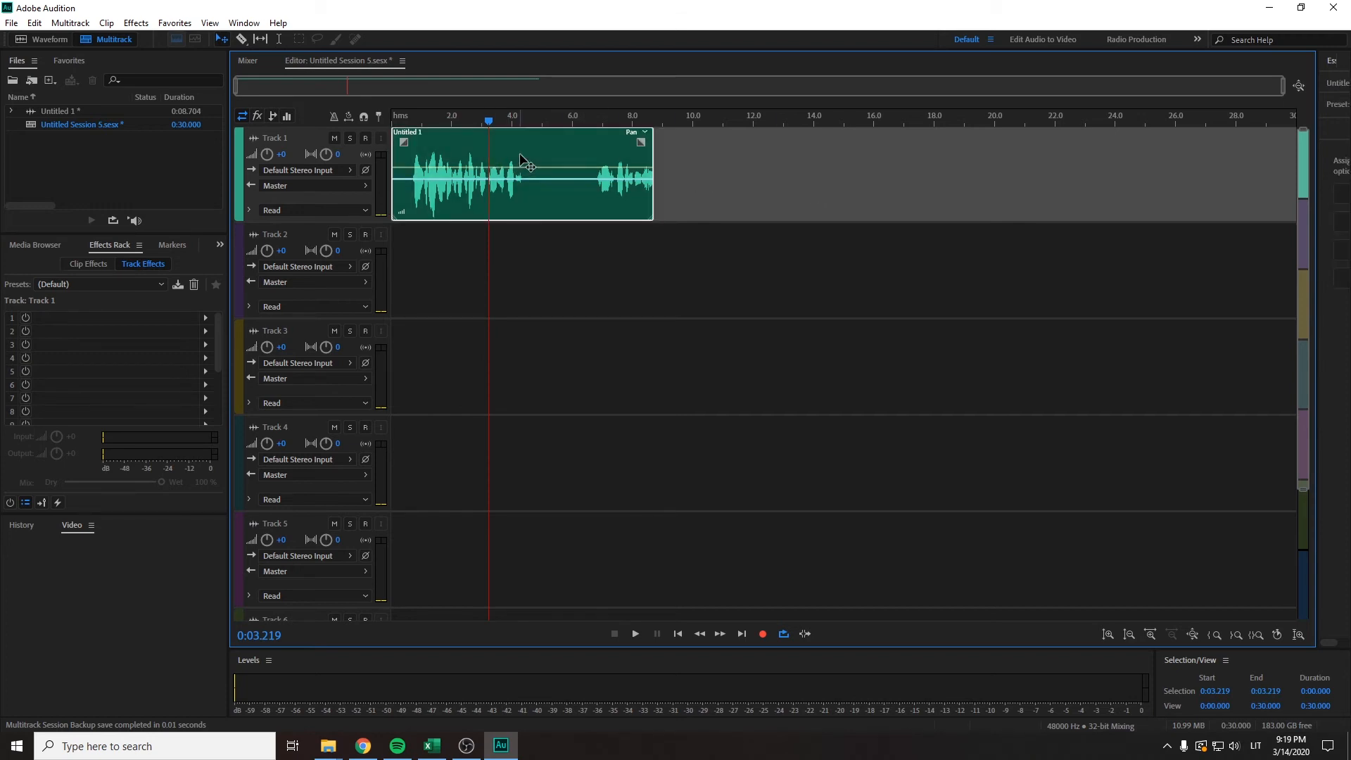
- Split the speech clip at the playhead and drag its last piece onto Track 3
right_click(526, 160)
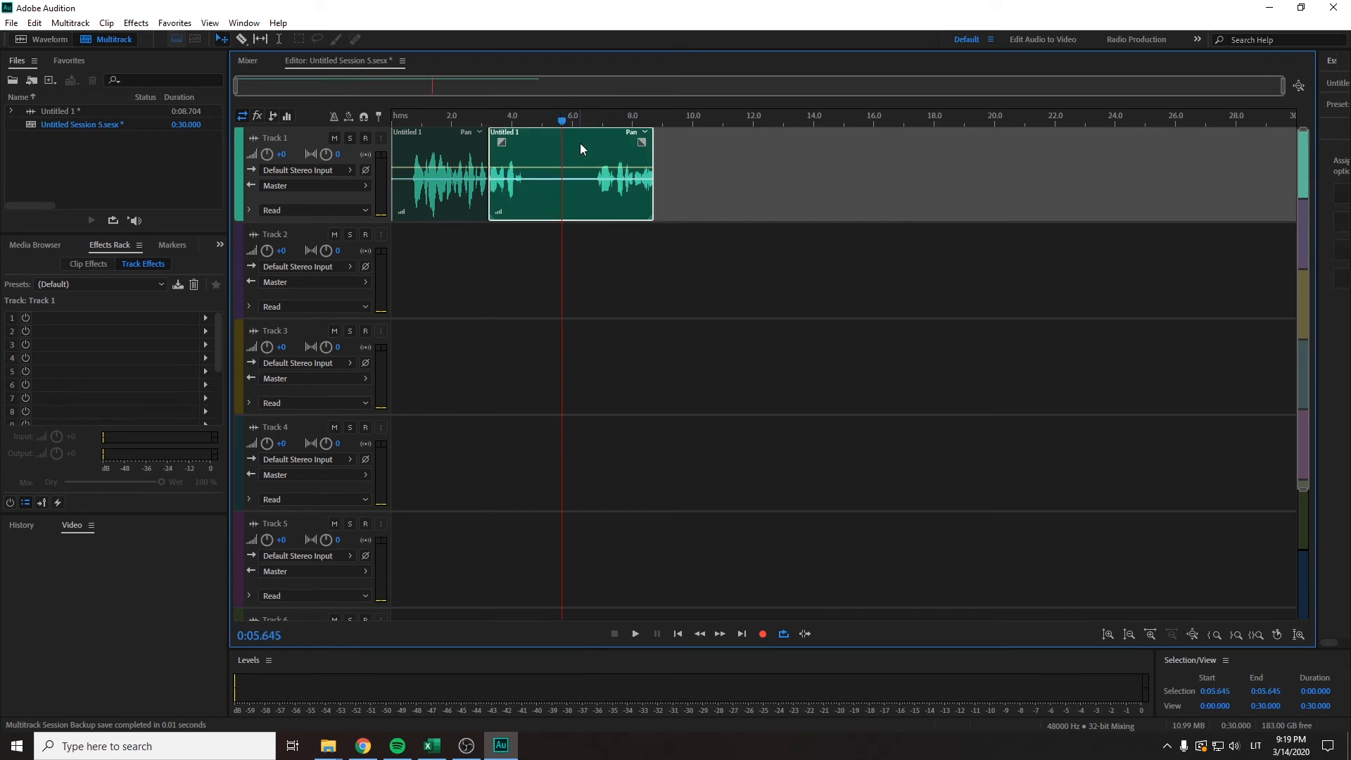
drag(569, 173, 810, 463)
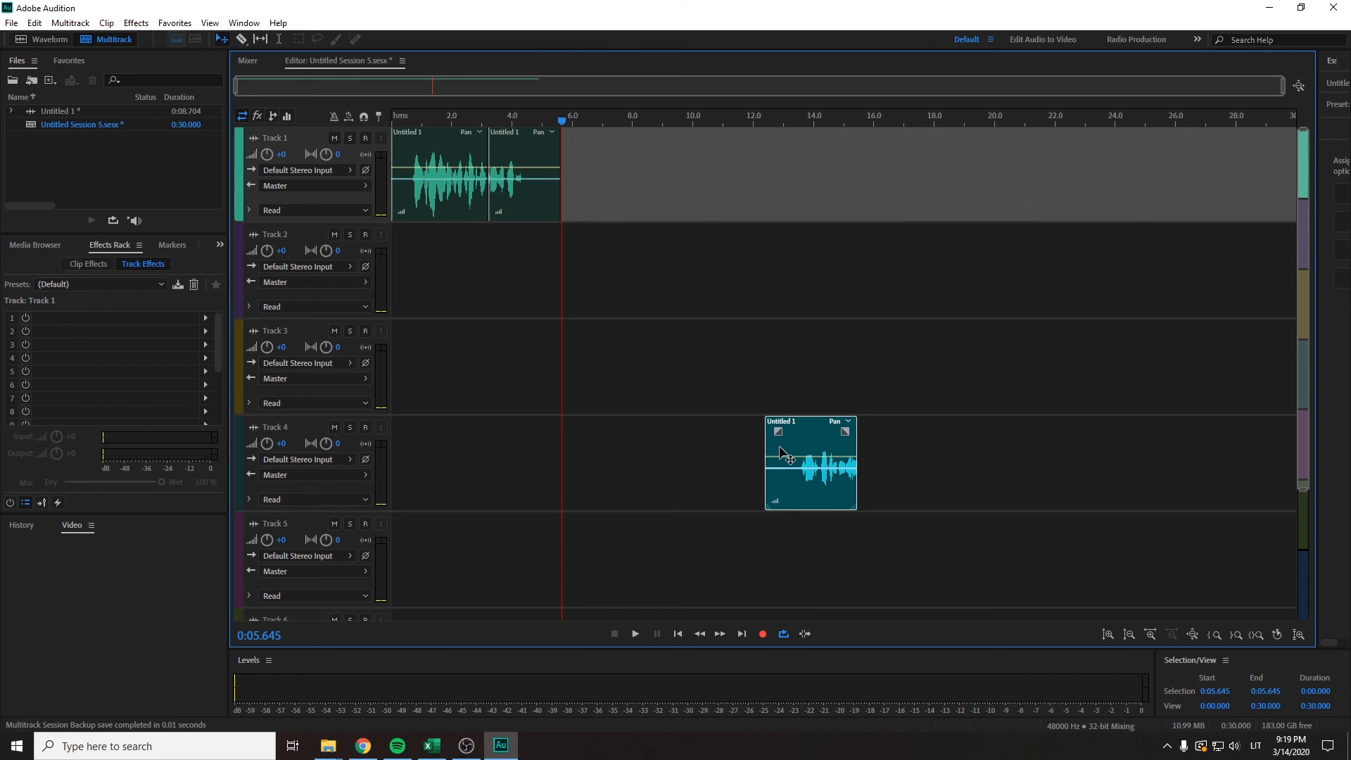
drag(789, 457, 673, 365)
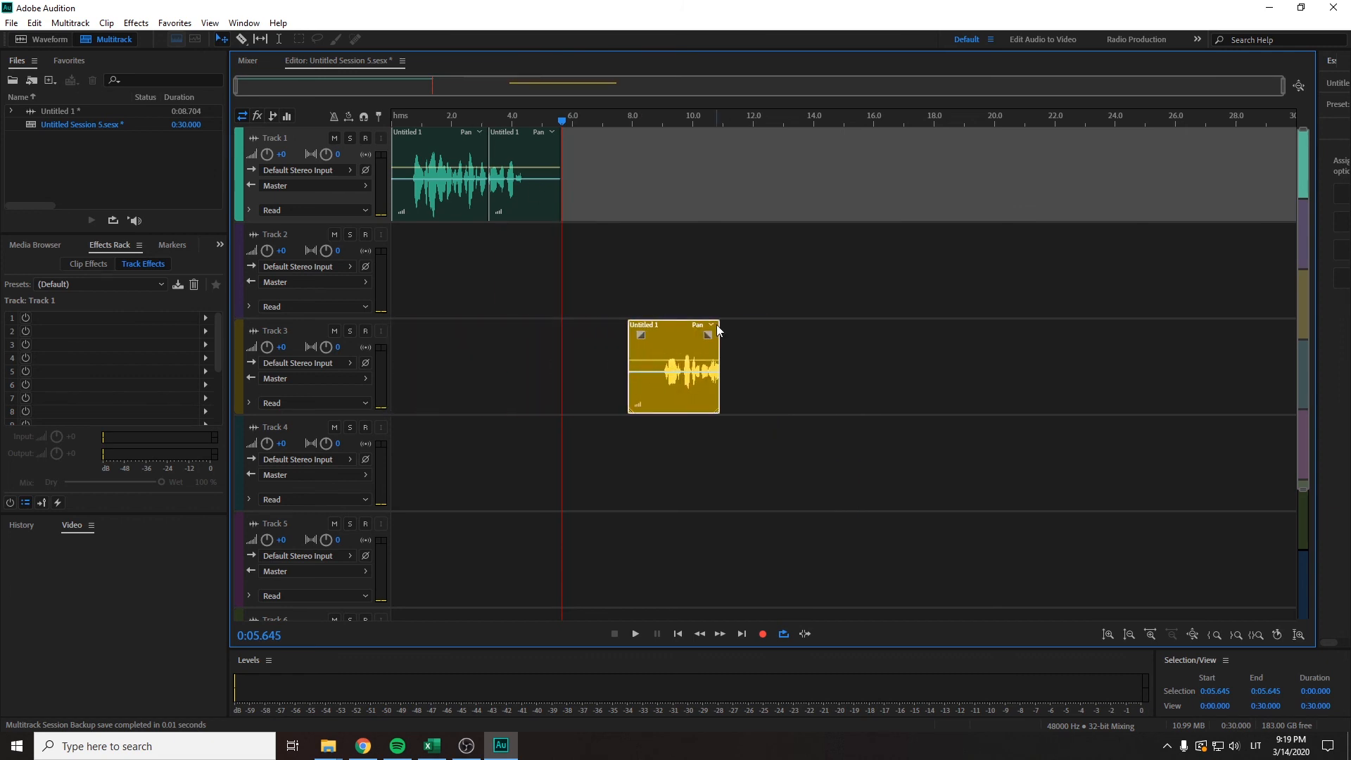